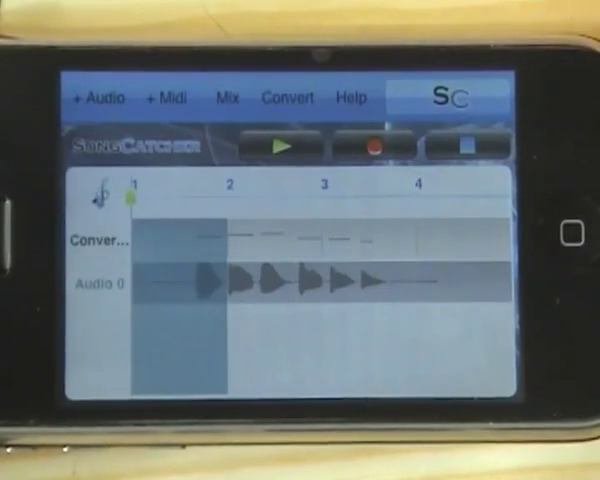
Open the Converted MIDI track in the piano-roll note editor
left_click(228, 98)
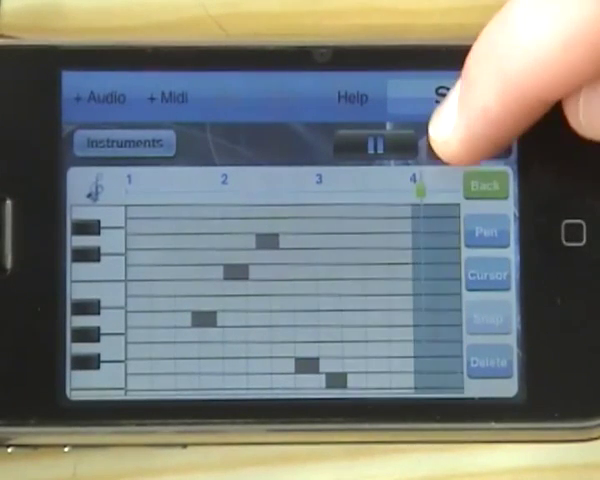
Stop playback of the converted melody in the piano roll
left_click(373, 146)
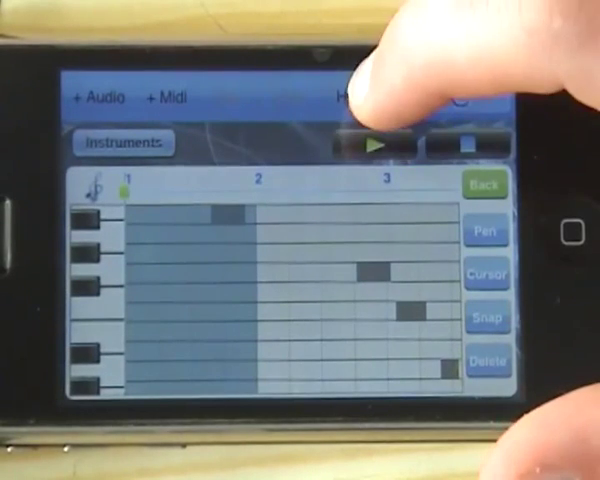
Play the corrected melody back from the start
left_click(379, 143)
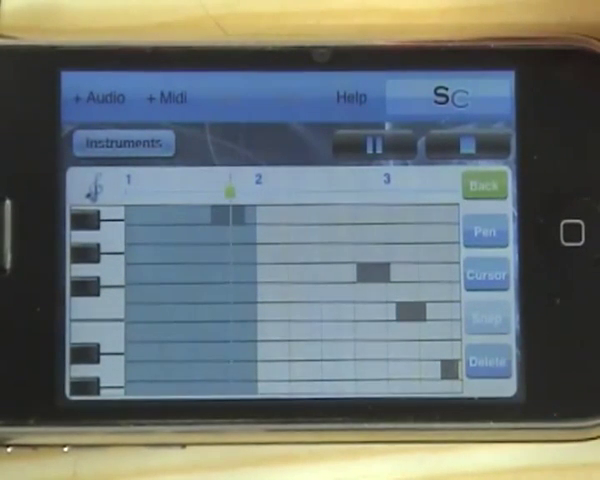